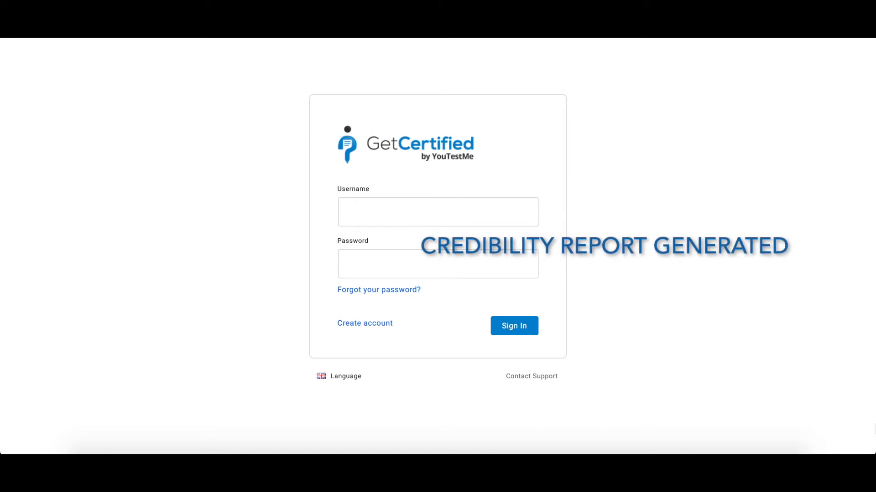
- Sign in as the proctor and open the Proctoring Test from the Tests list
text(proctor)
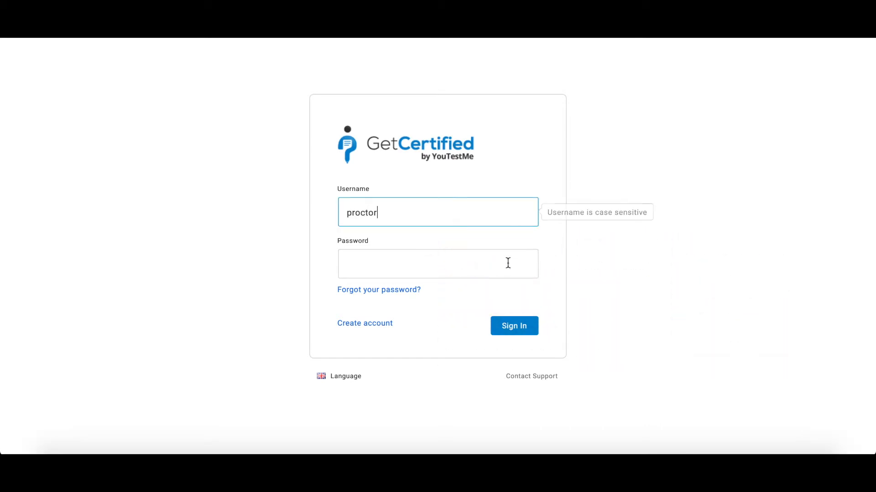
click(515, 326)
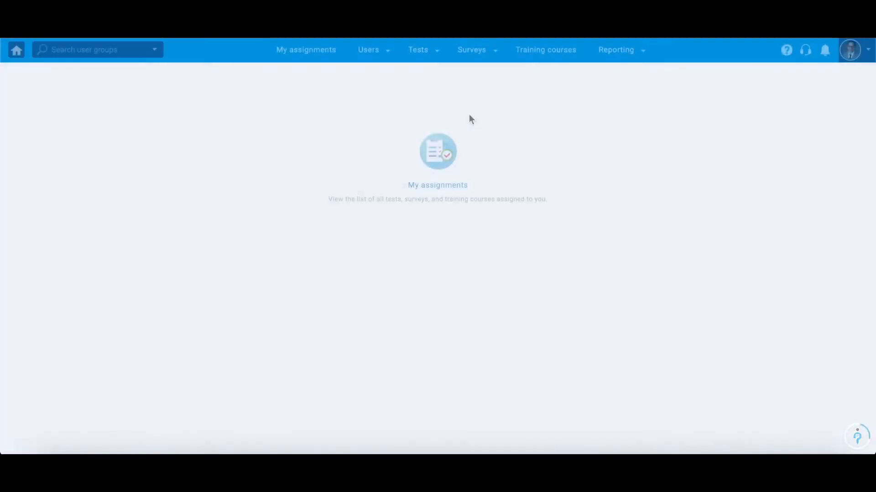
click(418, 49)
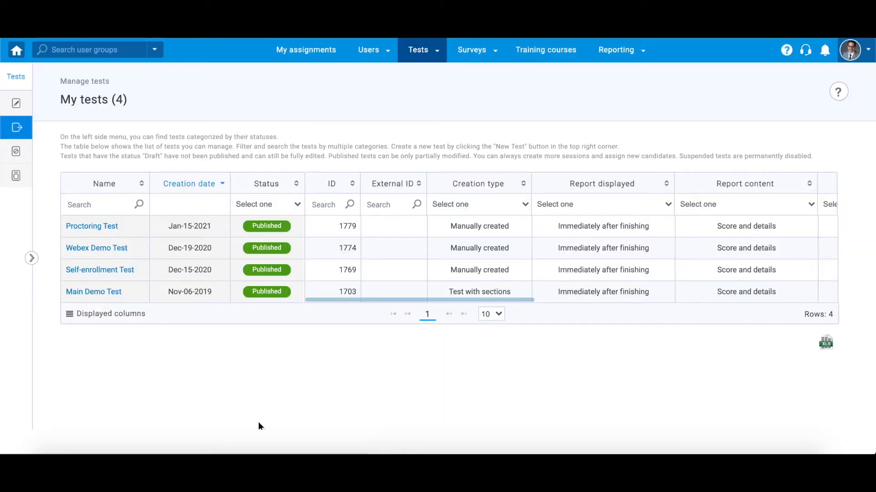
click(92, 226)
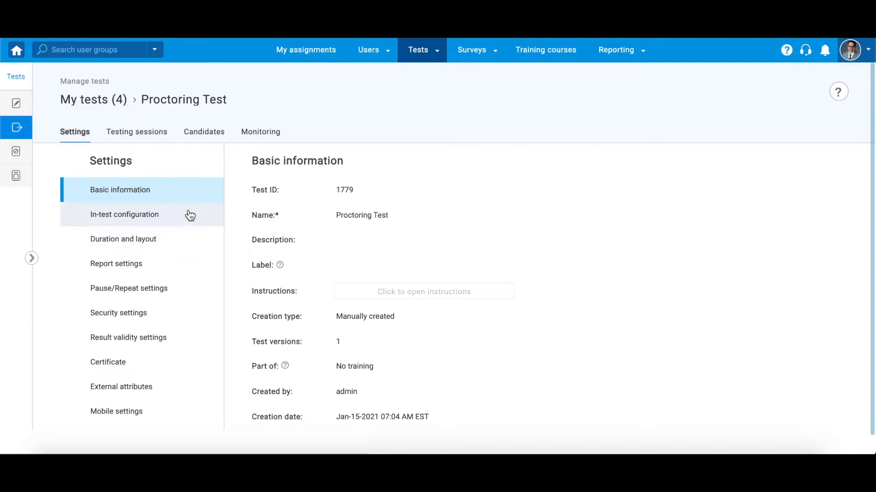
- Bring up the test's Testing sessions and then its Candidates list
click(137, 132)
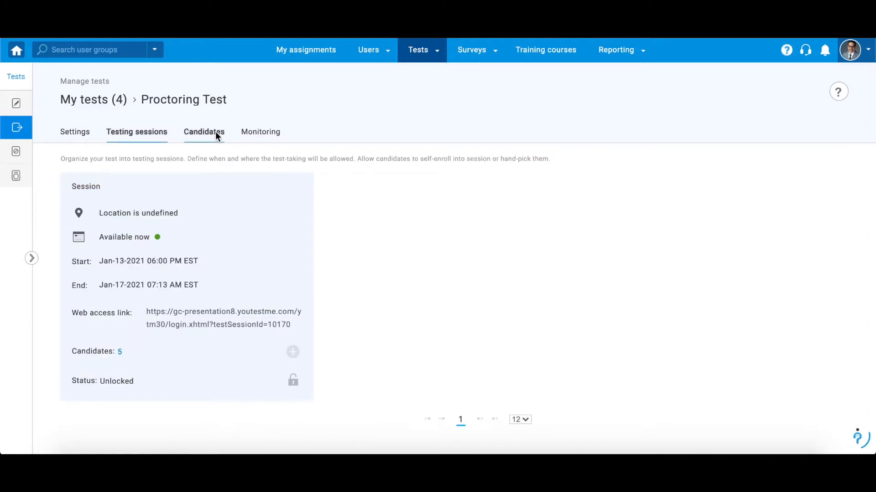
click(205, 131)
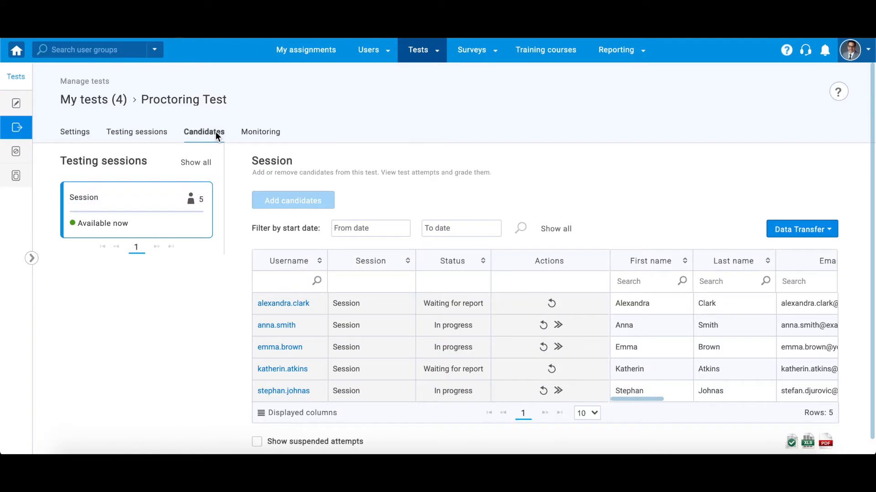
- Start monitoring the Proctoring Test session's five candidates
click(260, 131)
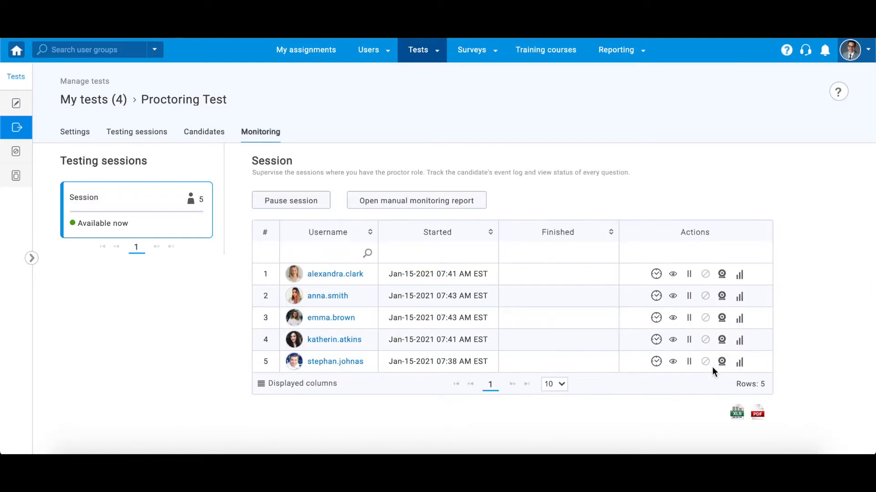
mouse_move(705, 405)
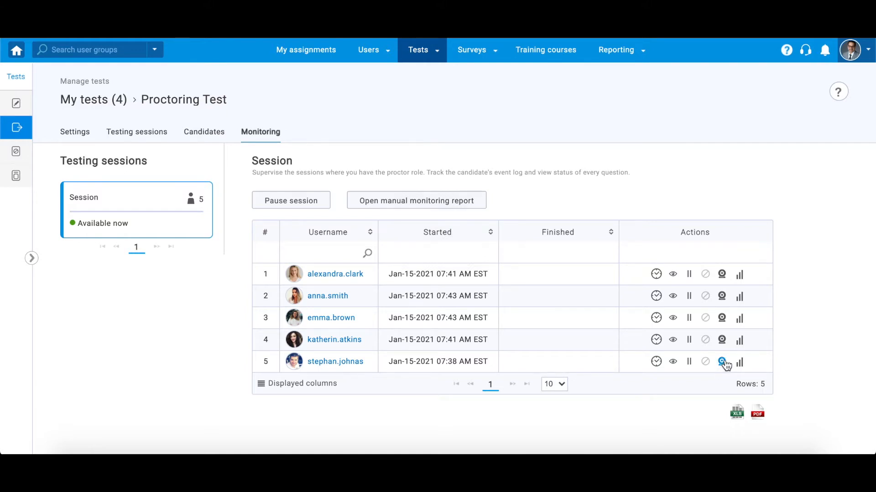
mouse_move(720, 361)
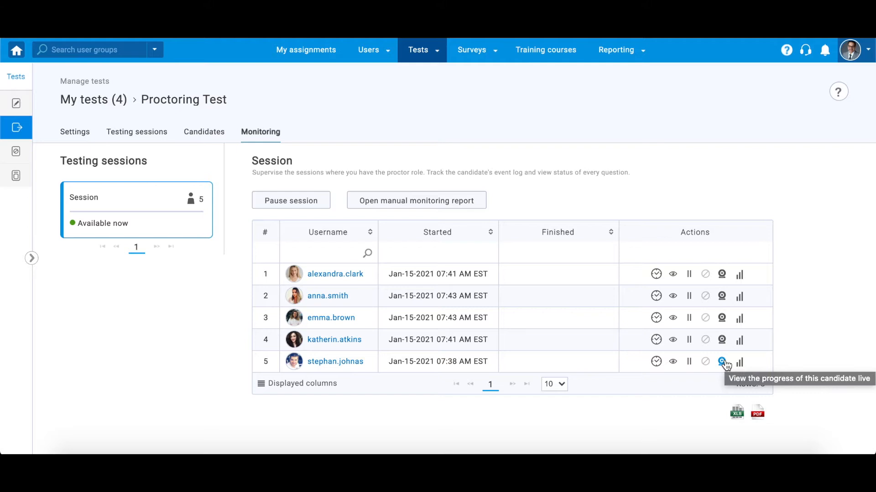
click(720, 362)
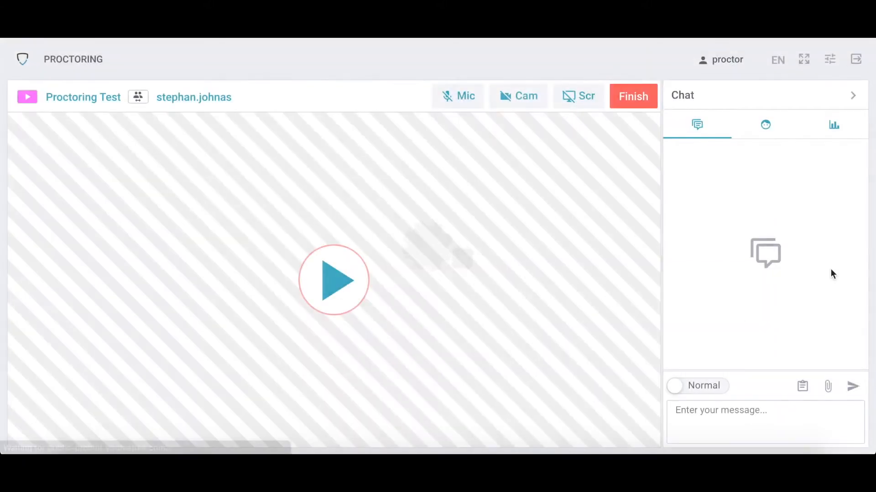
click(335, 281)
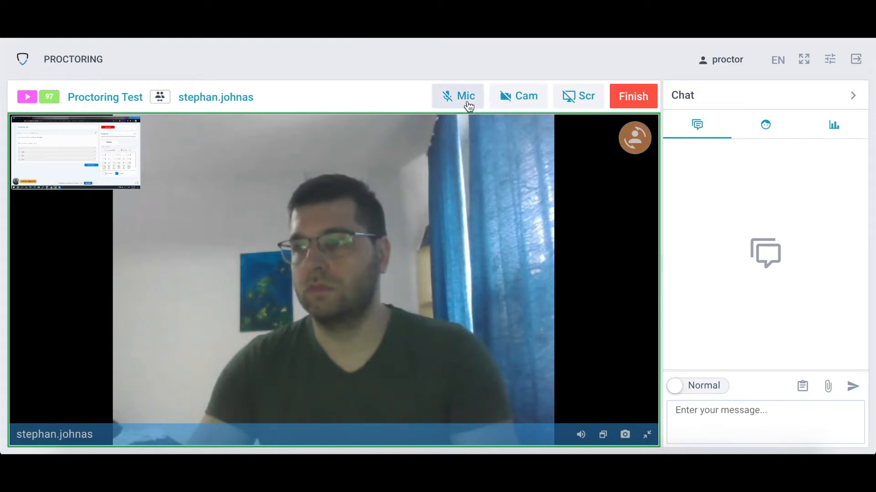
click(458, 95)
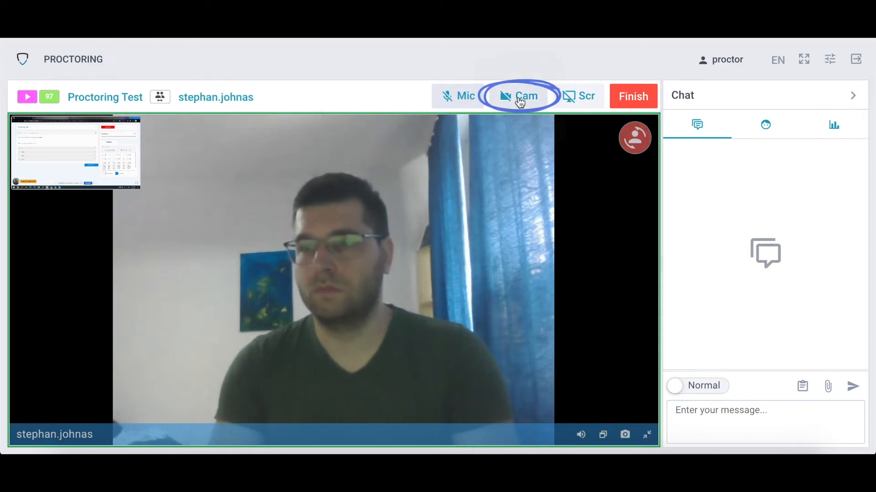
mouse_move(571, 102)
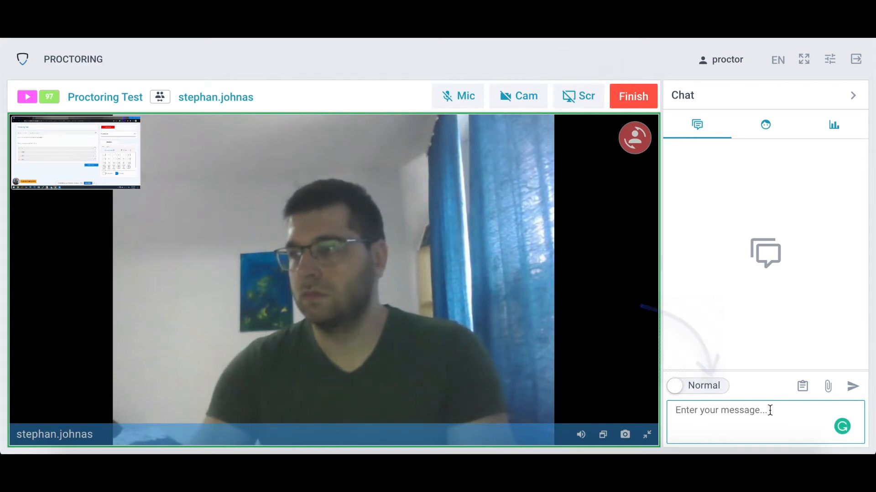
text(Good luck)
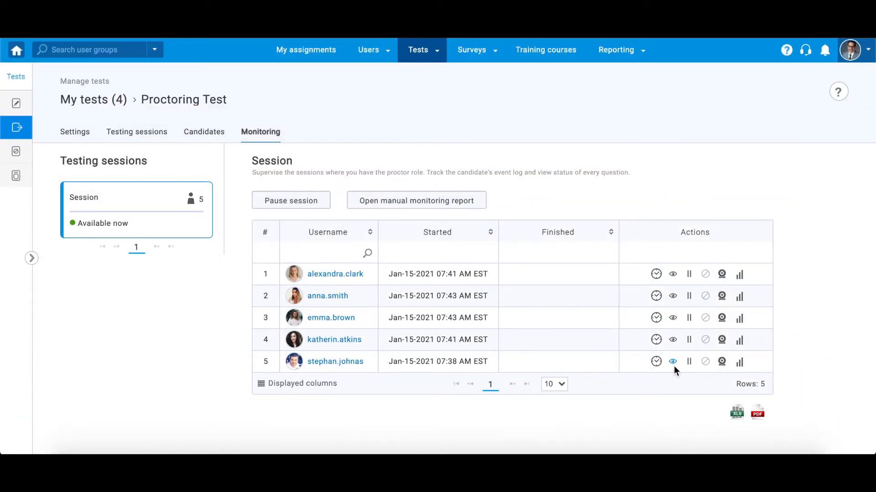
click(672, 362)
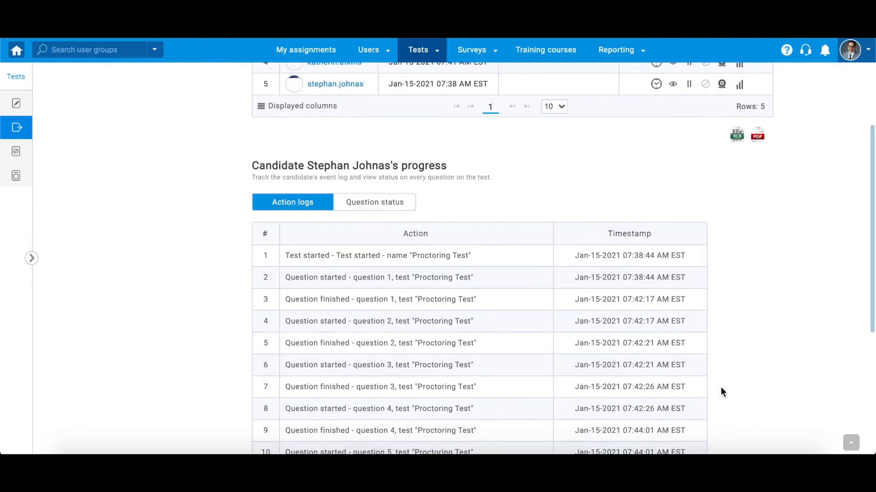
scroll(down, 3)
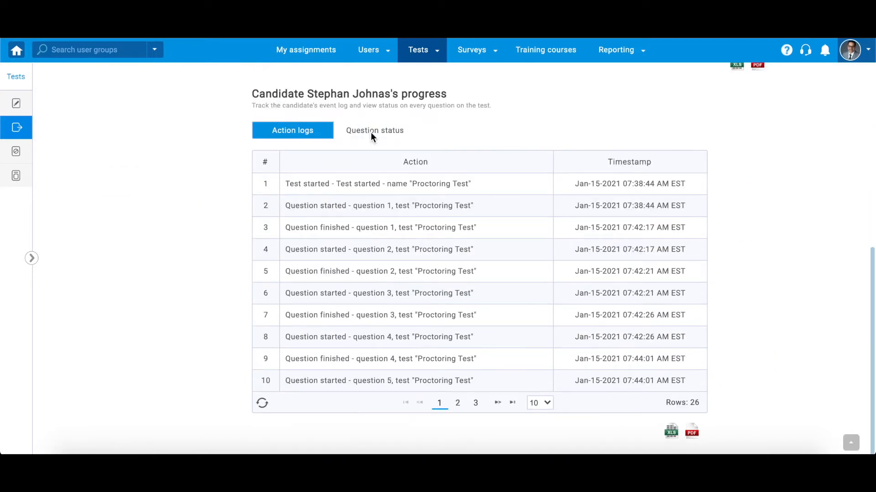
click(374, 131)
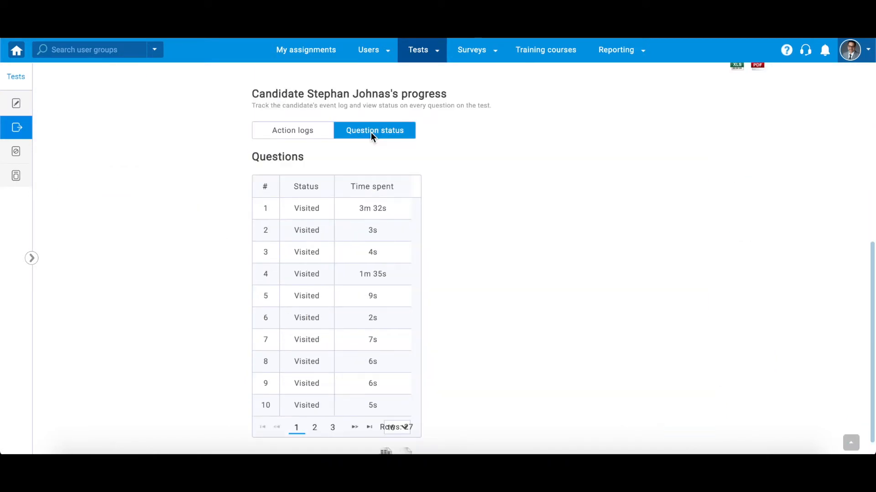
mouse_move(811, 282)
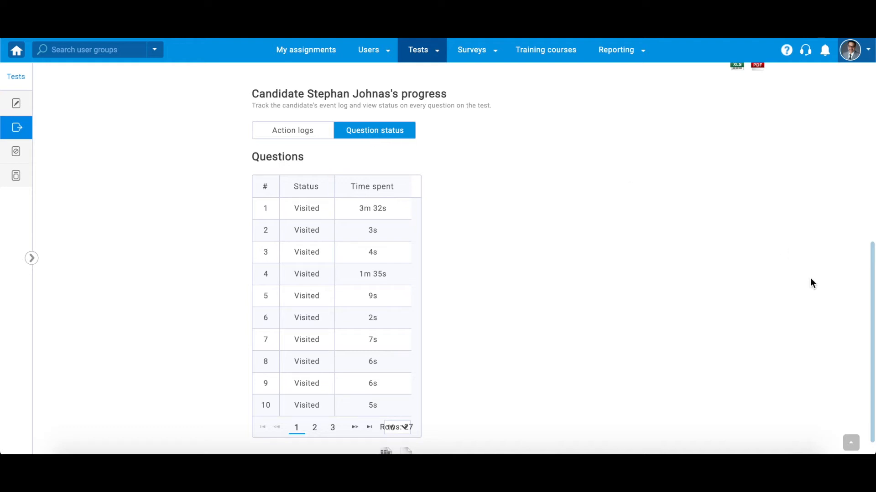
scroll(up, 3)
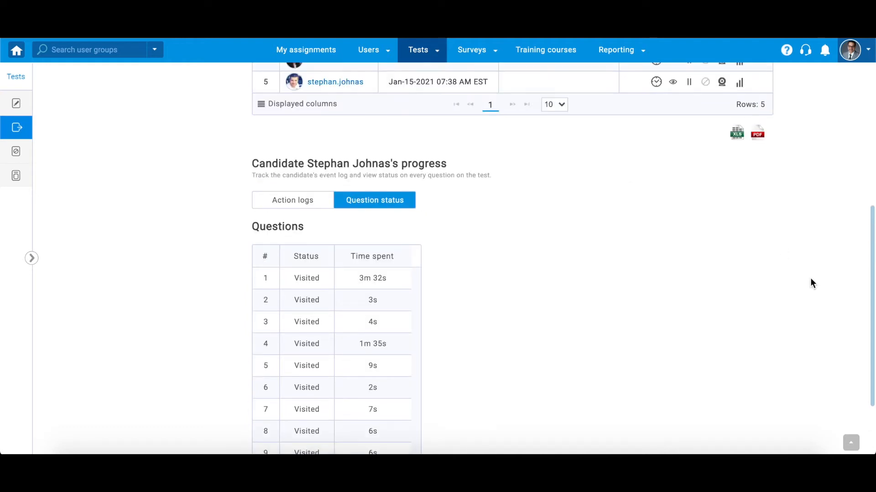
scroll(down, 3)
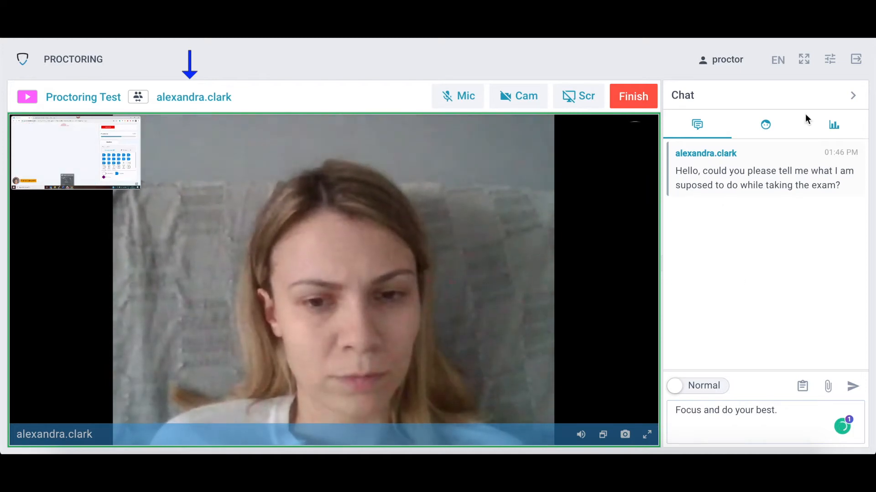
click(193, 96)
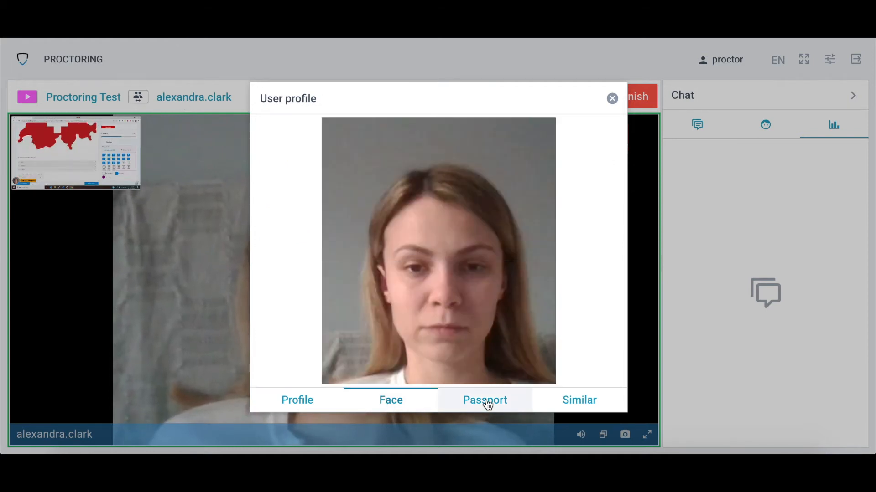
click(485, 400)
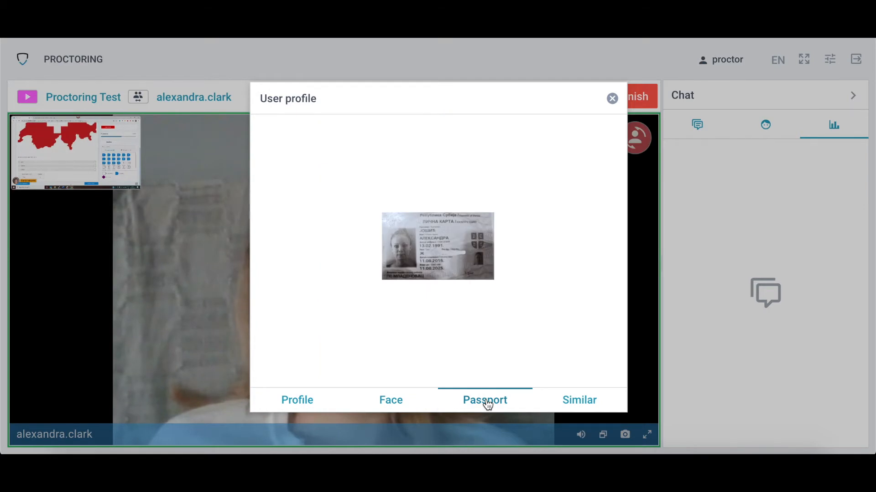
click(612, 99)
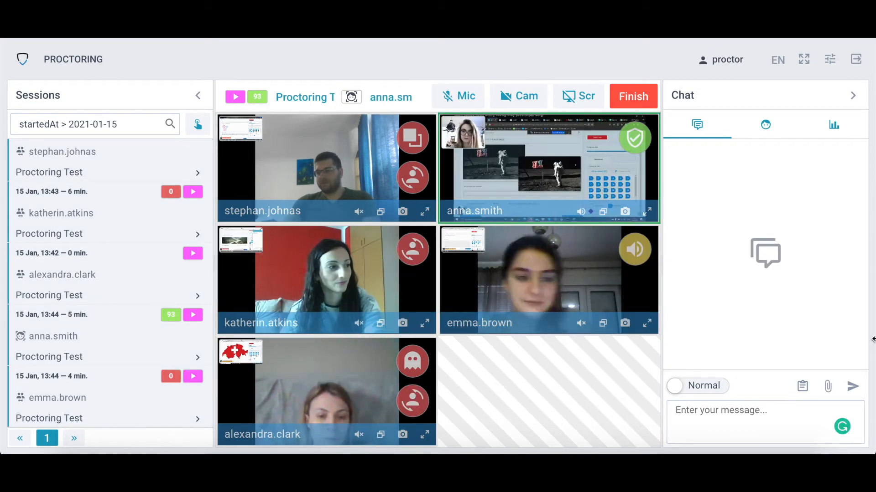
click(697, 124)
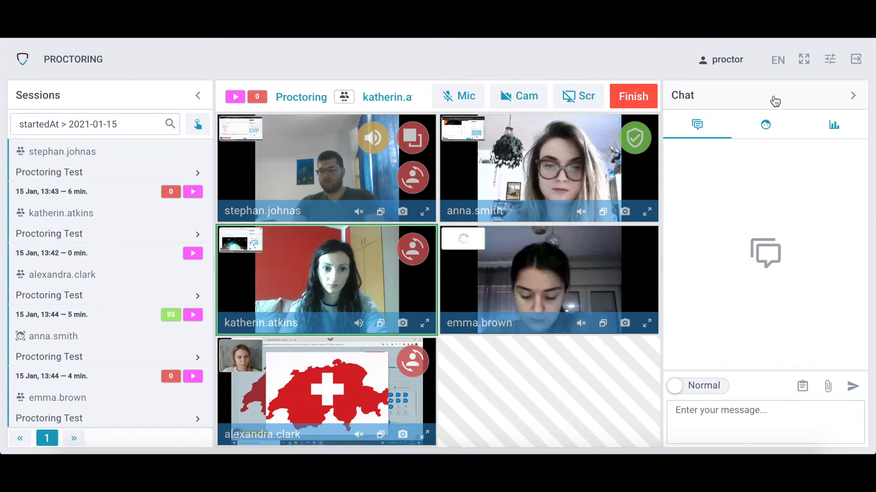
click(765, 124)
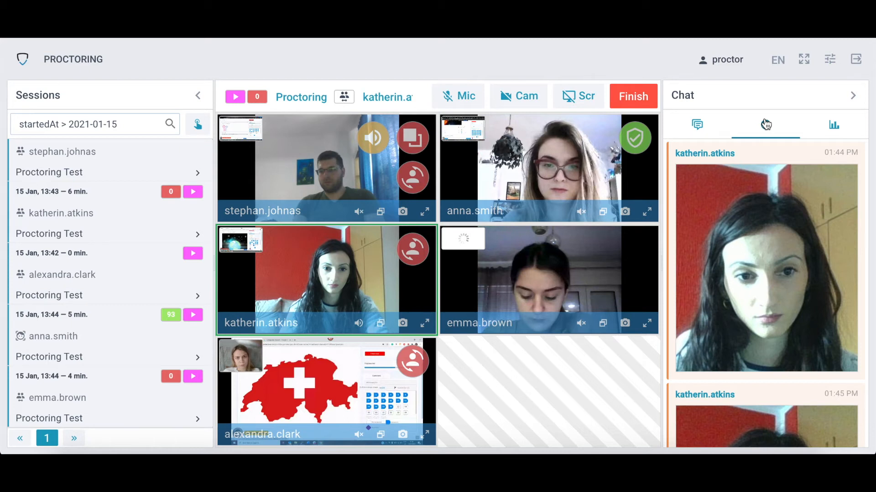
click(834, 124)
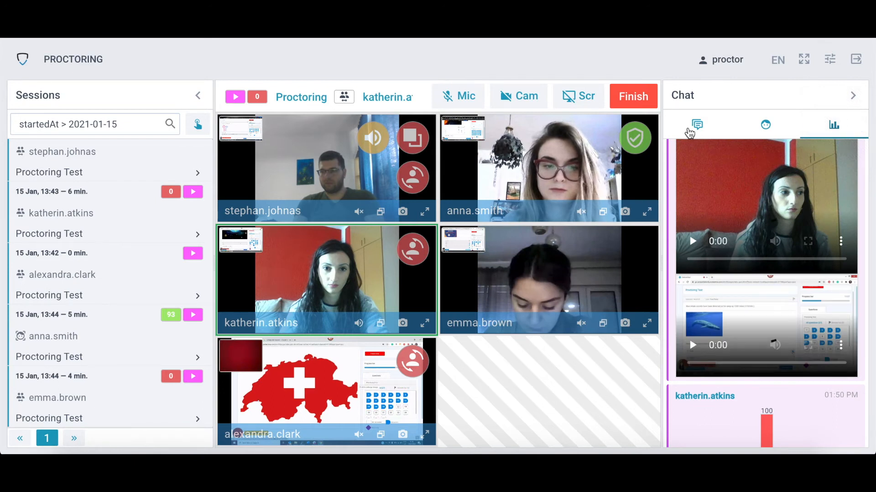
click(696, 124)
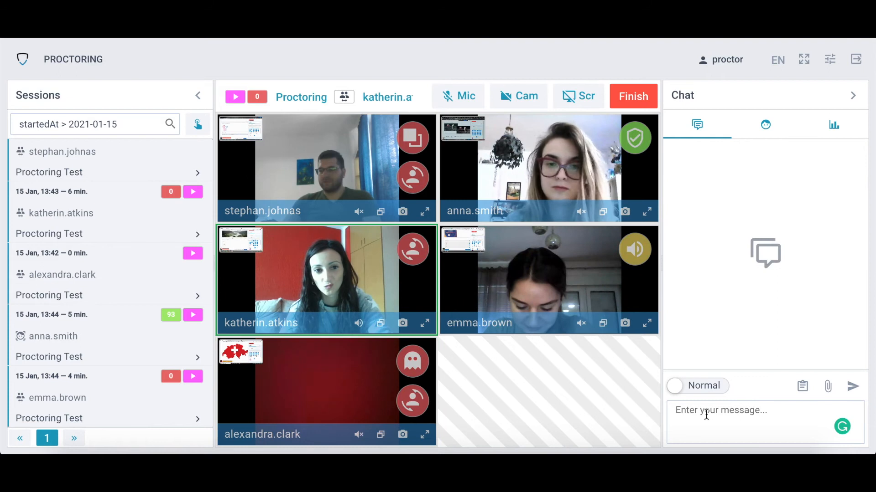
text(Good luck Katherin)
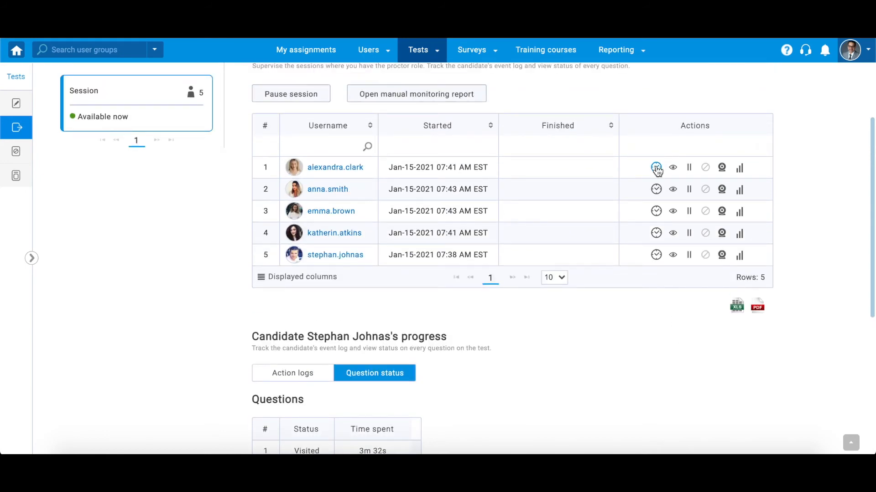
mouse_move(656, 168)
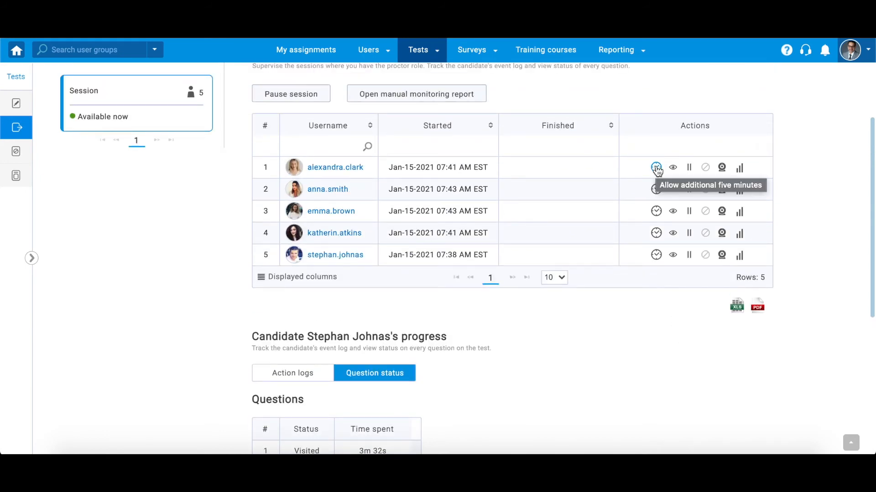
click(655, 168)
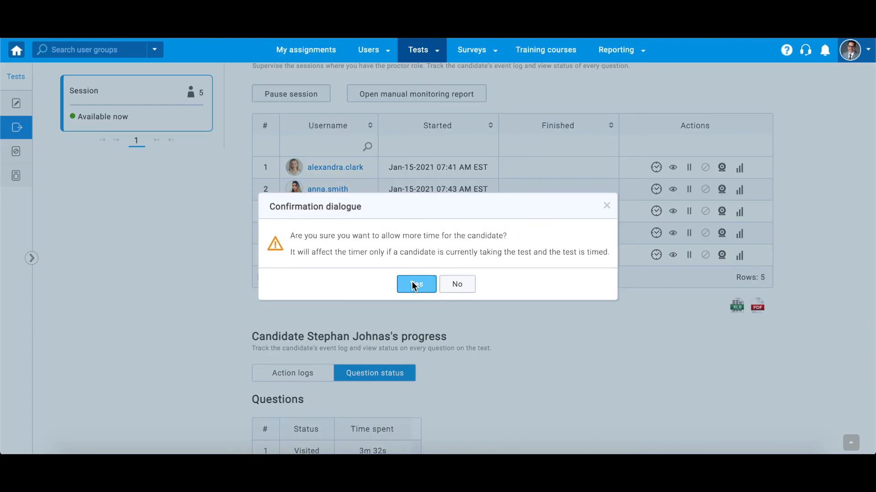
click(416, 284)
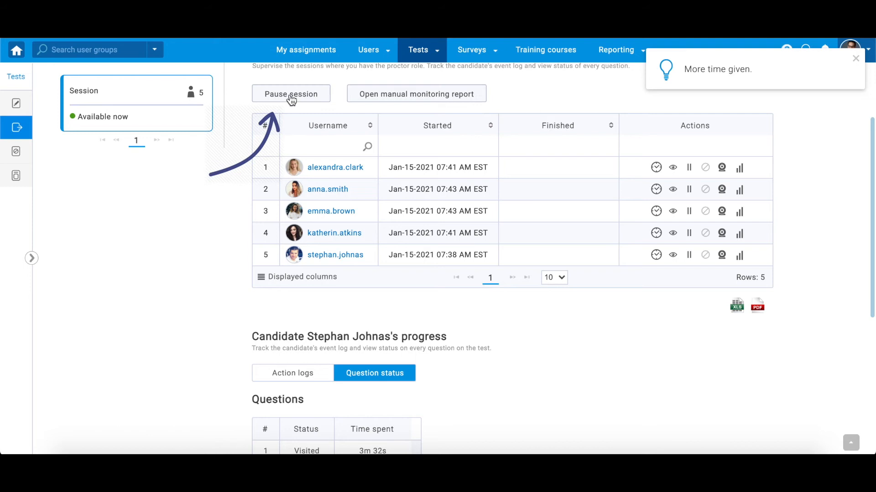
click(291, 93)
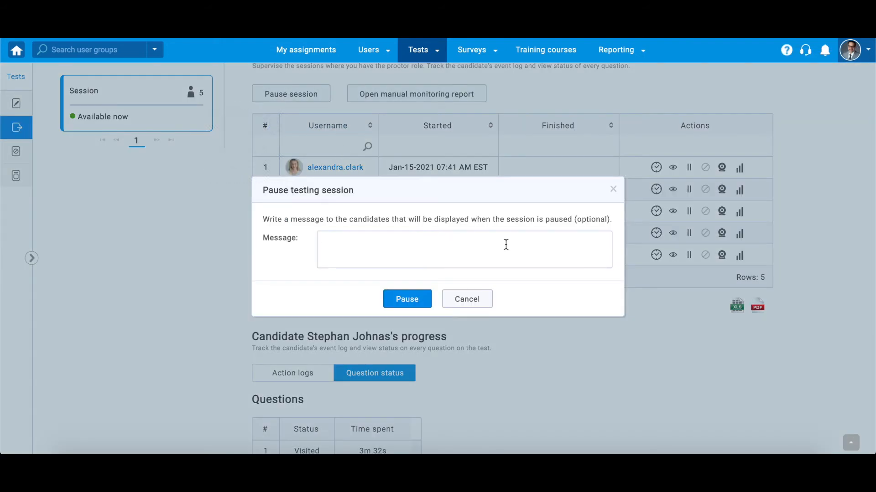
click(467, 298)
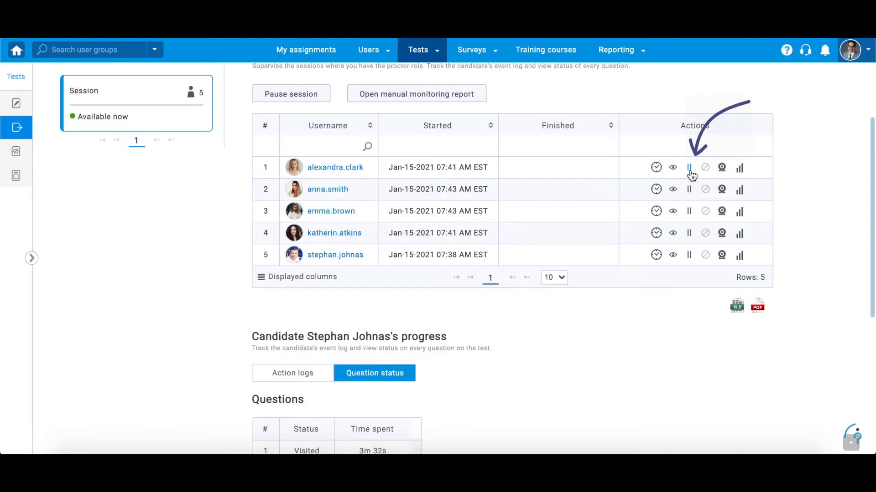
click(688, 168)
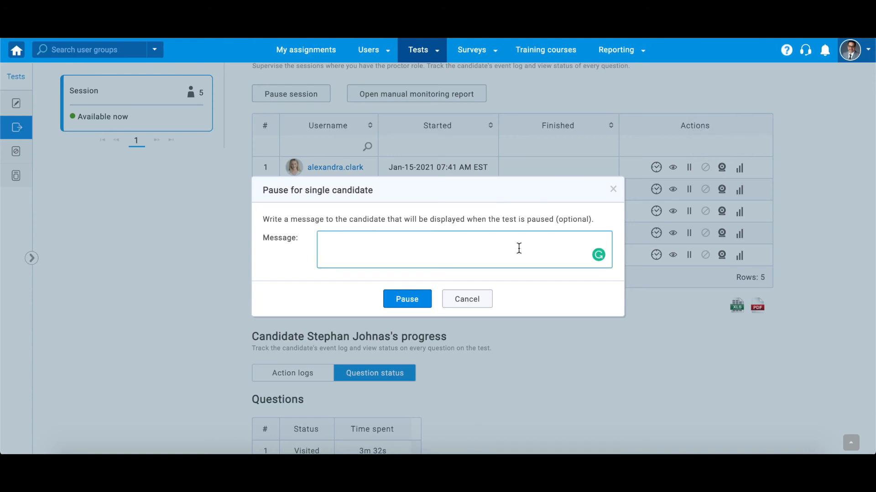
click(407, 299)
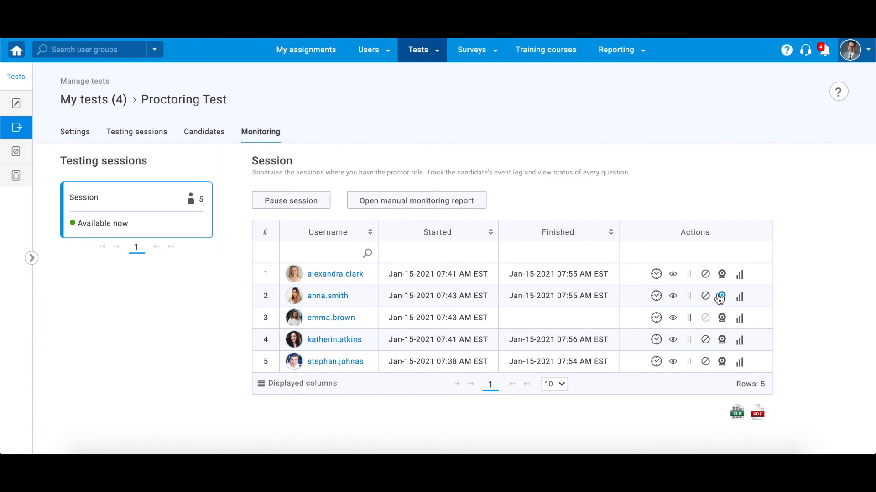
mouse_move(721, 296)
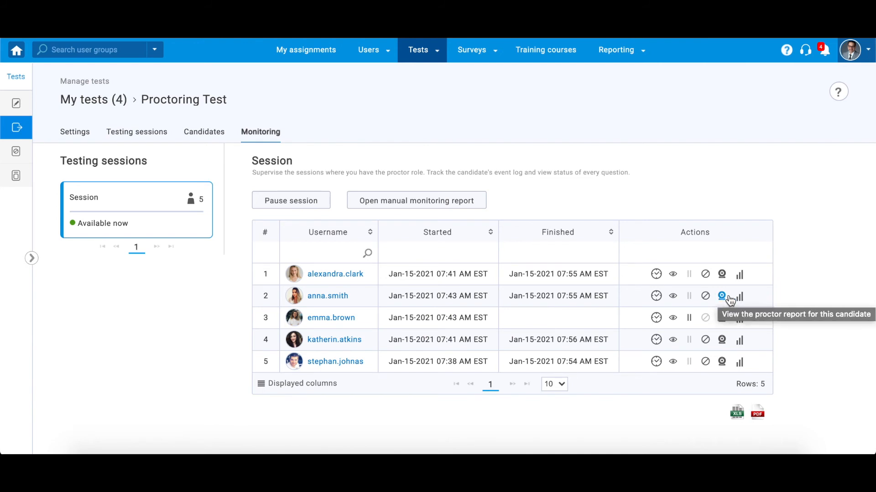
click(721, 295)
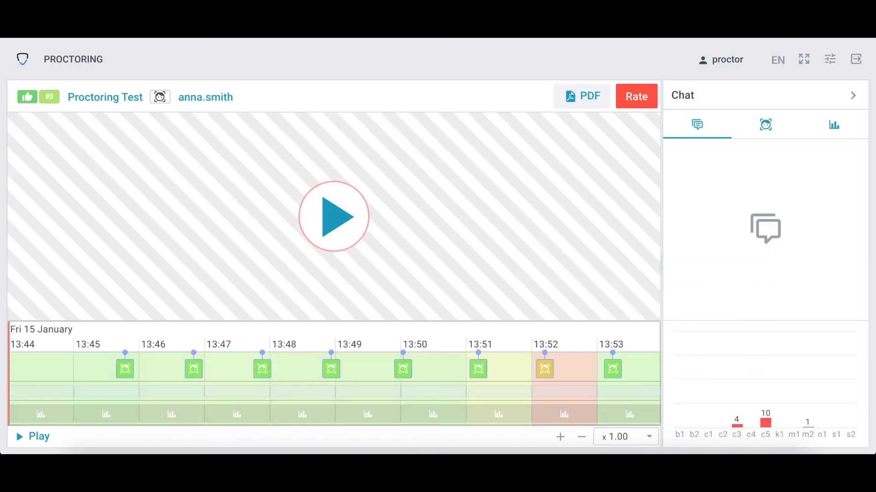
click(334, 217)
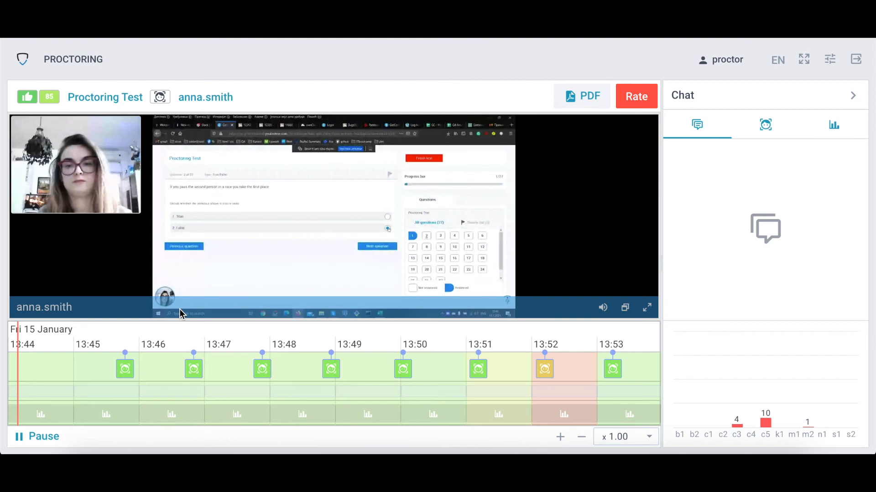
click(84, 387)
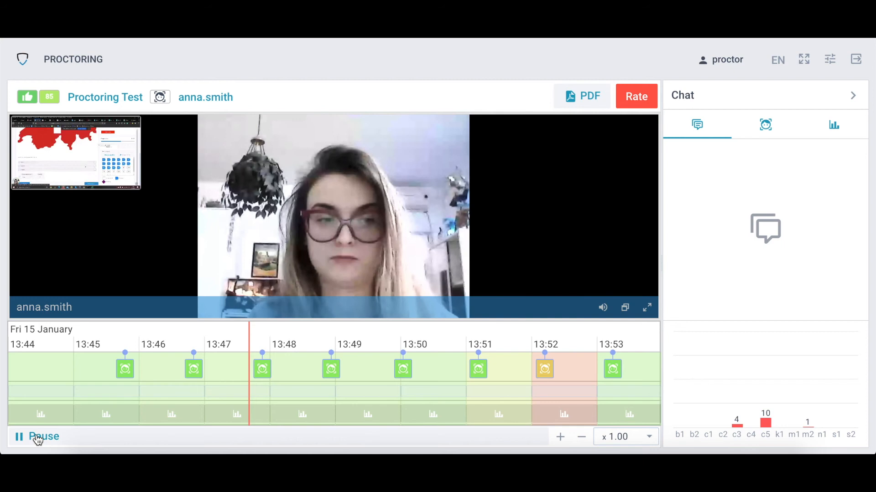
click(37, 437)
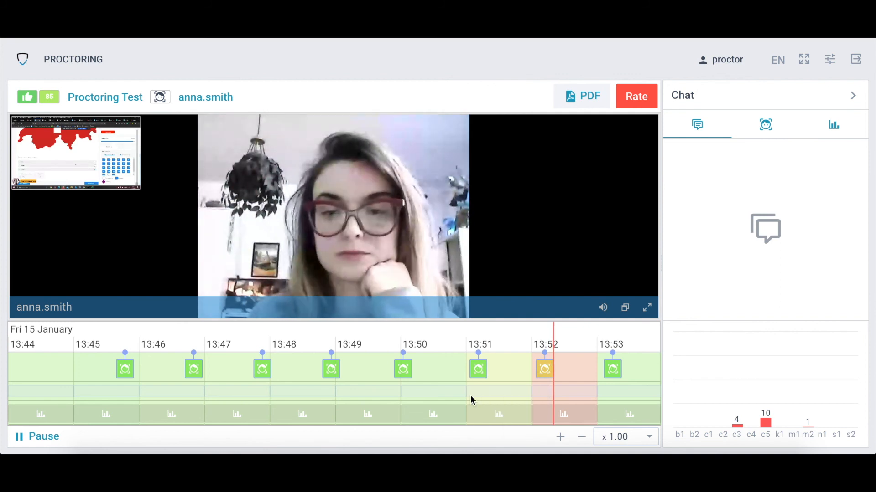
click(23, 437)
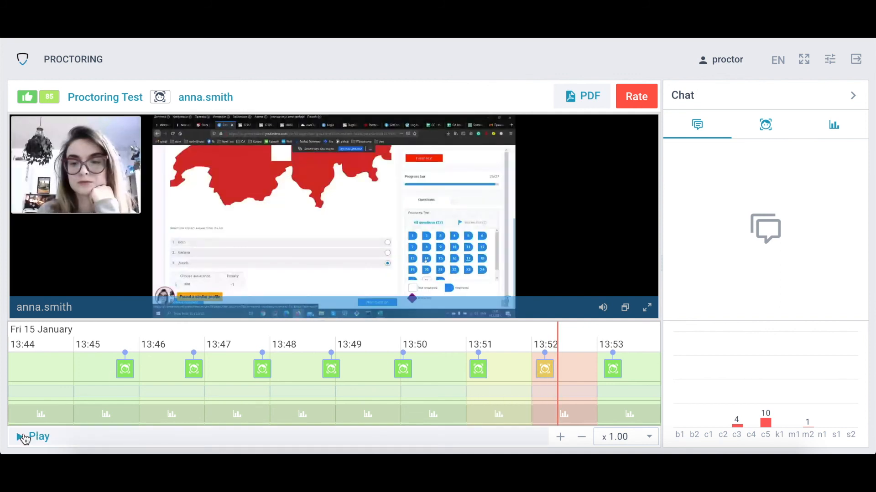
click(20, 438)
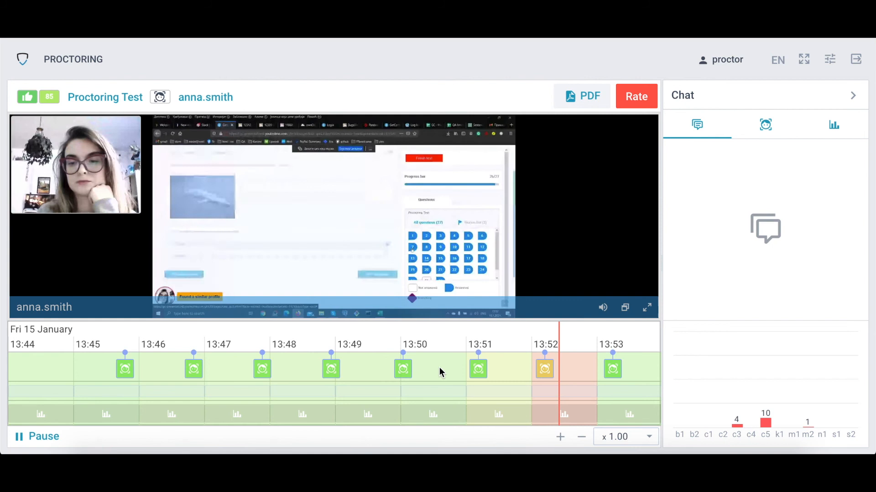
click(765, 124)
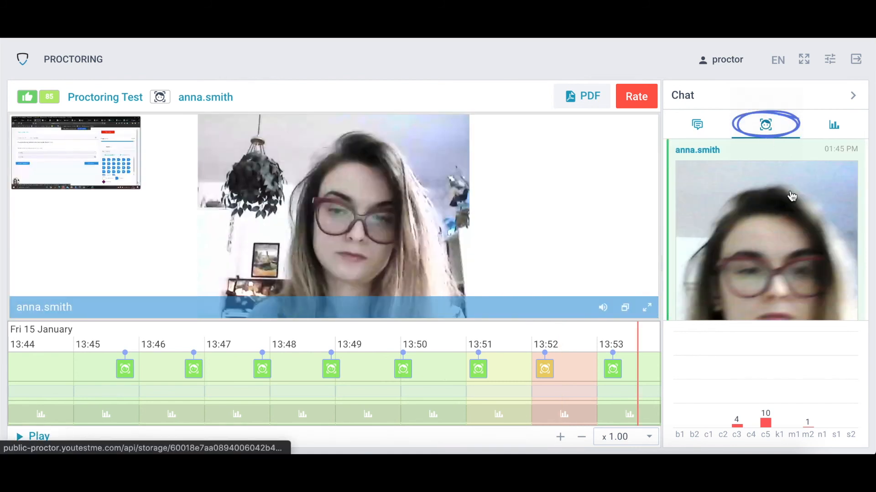
scroll(down, 3)
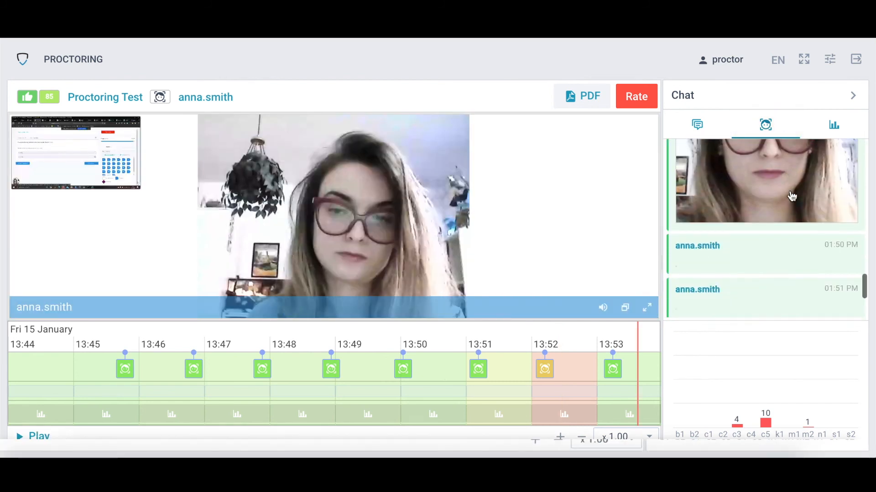
click(833, 124)
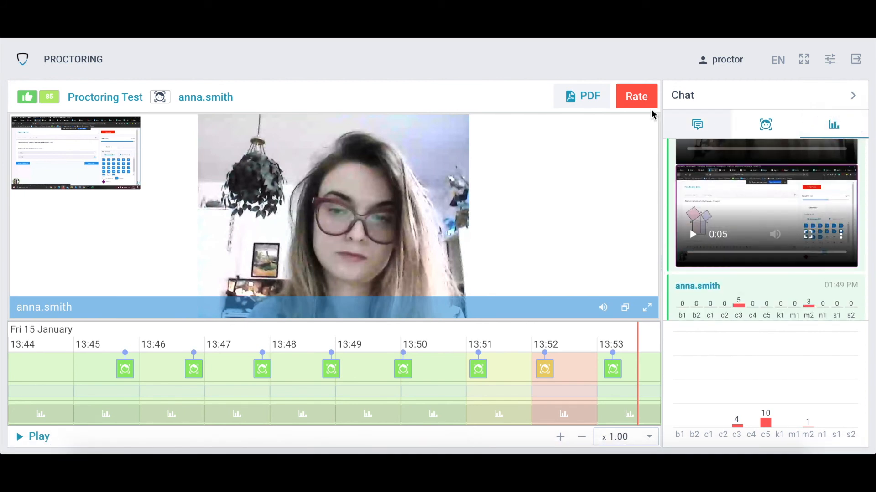
click(582, 95)
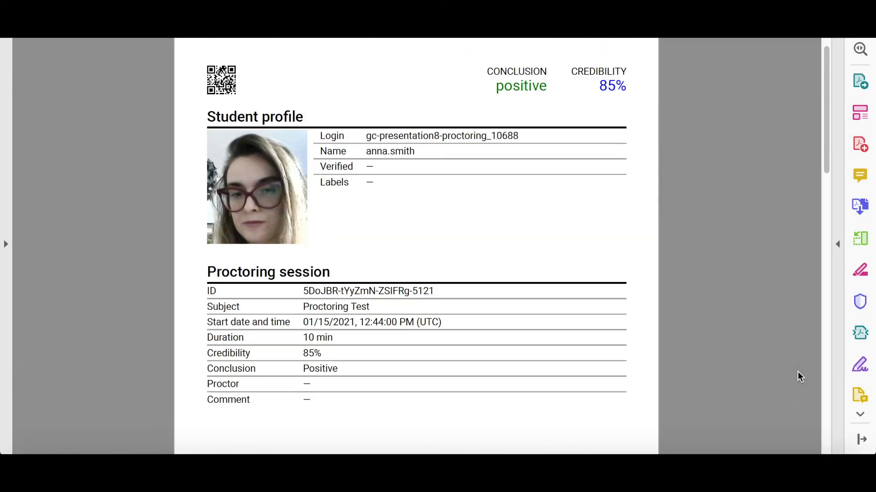
- Scroll through the PDF report down to the Distribution of events table
scroll(down, 3)
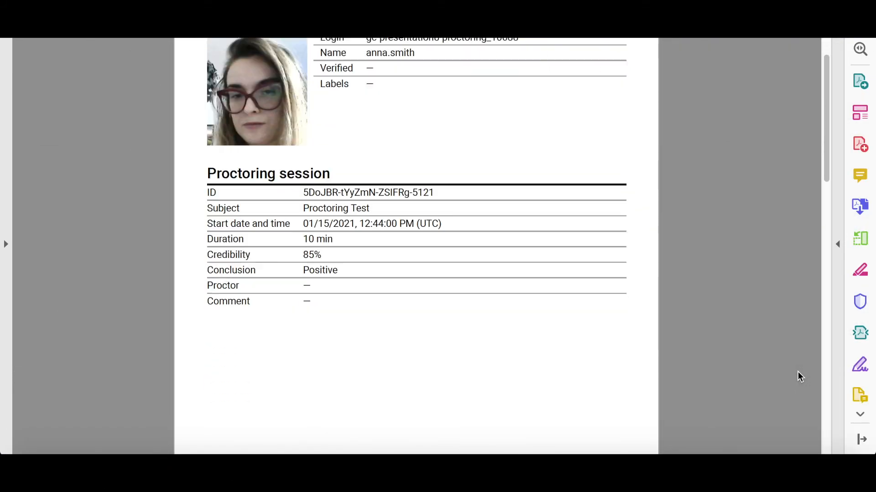
scroll(down, 3)
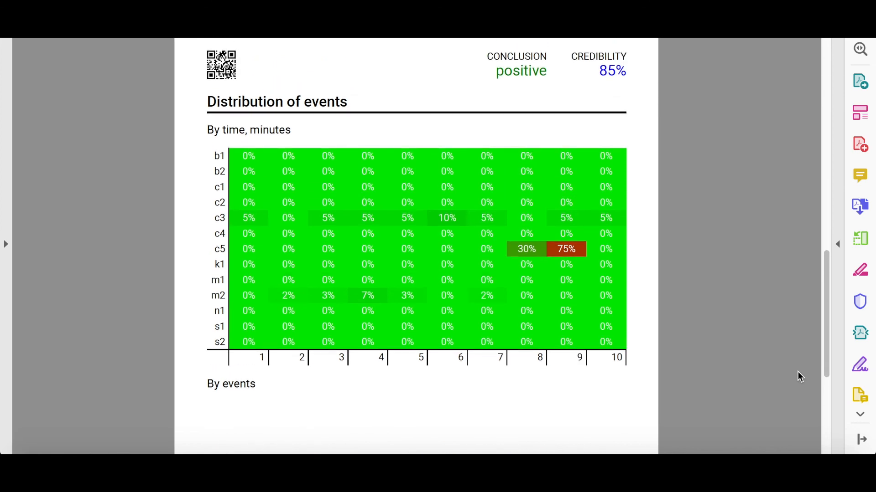
scroll(down, 3)
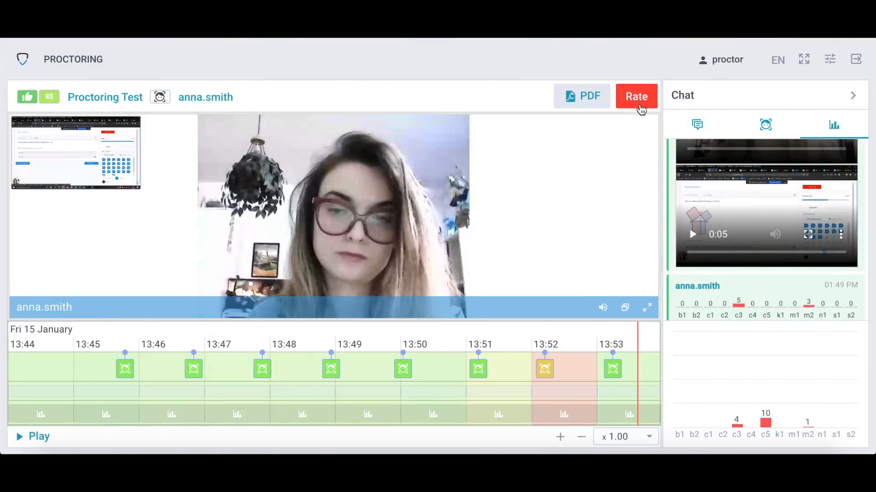
click(637, 96)
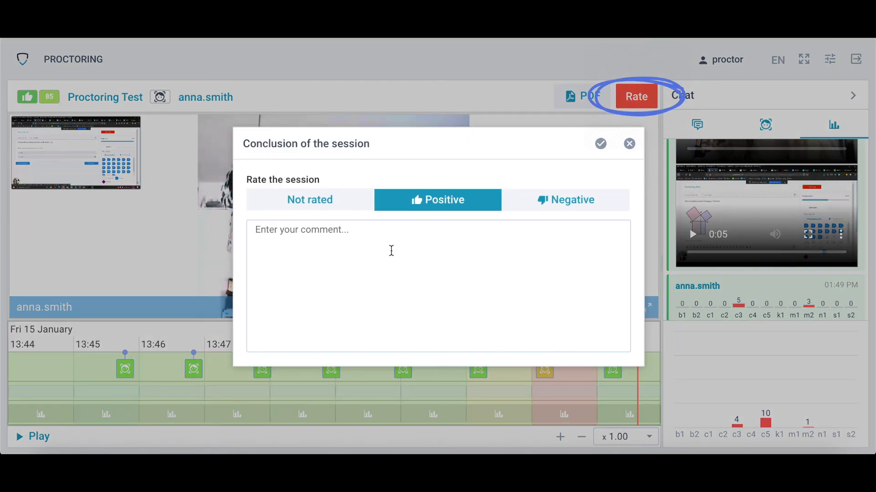
click(311, 200)
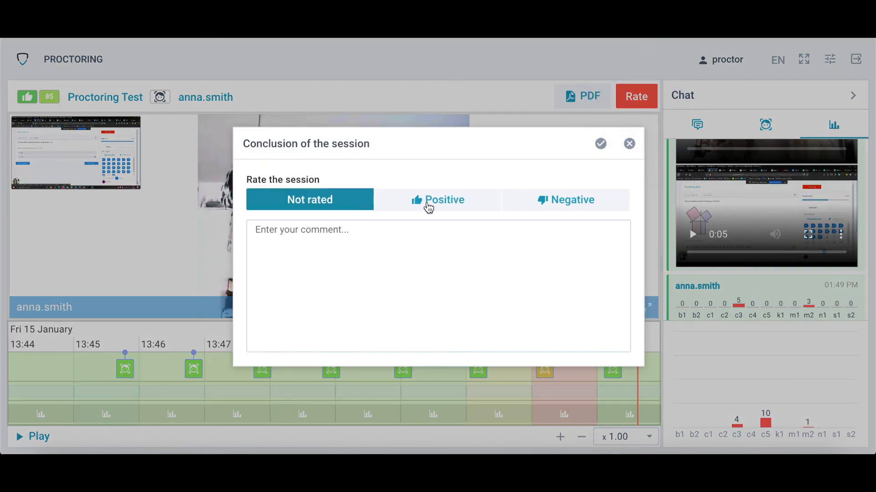
click(572, 200)
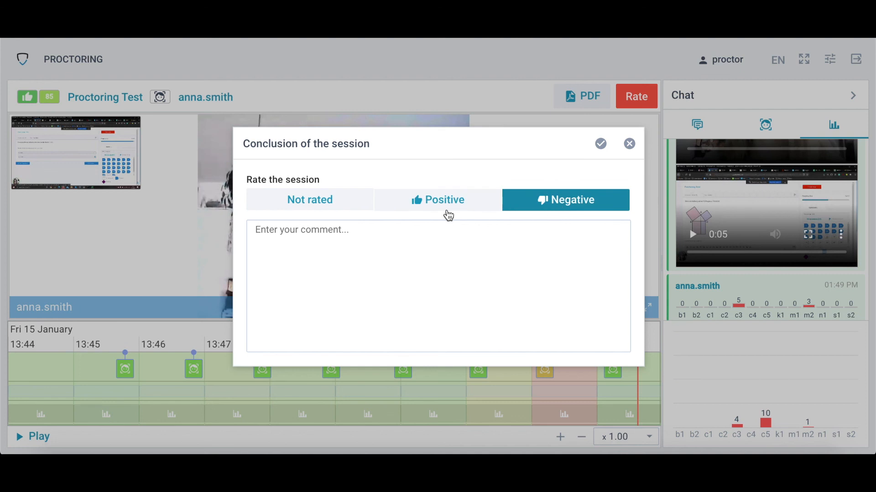
click(438, 199)
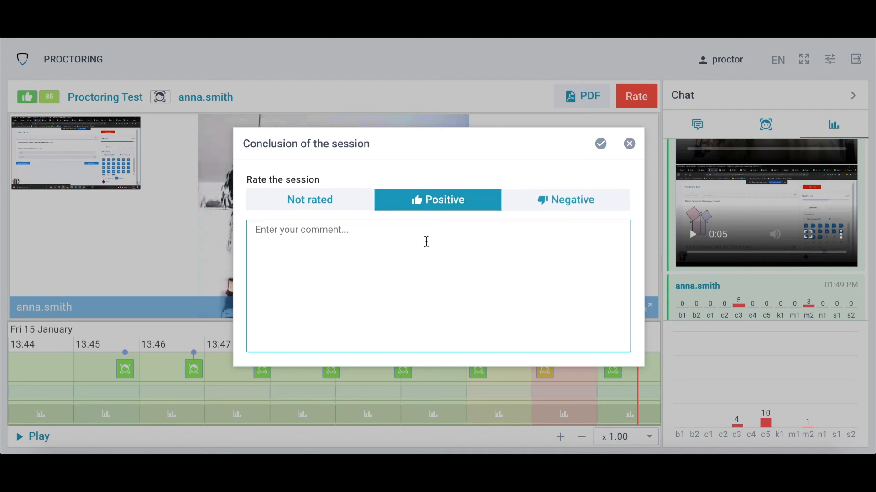
text(Anna Smith behaved in accordance with instructions and exam rules, did not try to cheat, and had only a couple of seconds looking away from the screen. However, that does not necessarily mean she cheated.)
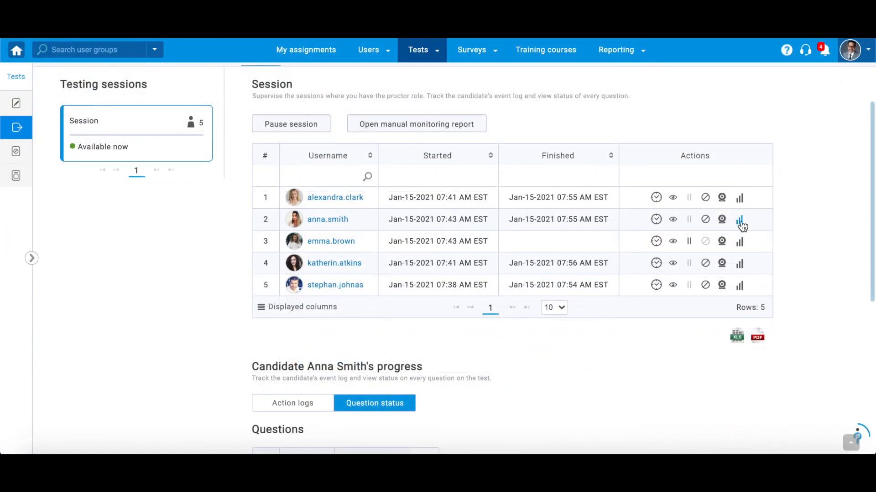
click(739, 219)
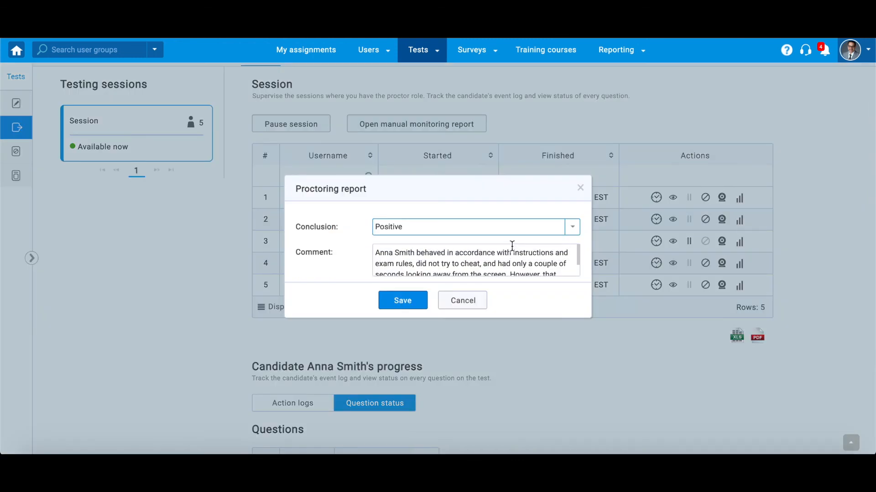
click(572, 227)
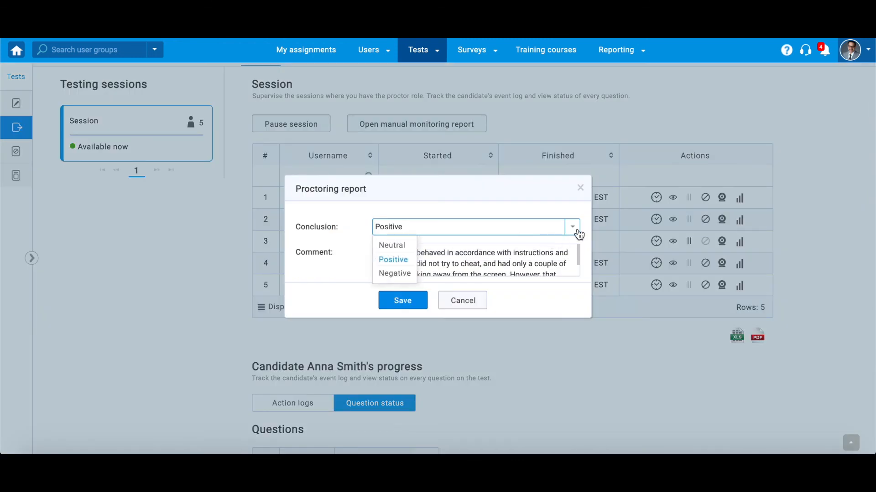
click(403, 300)
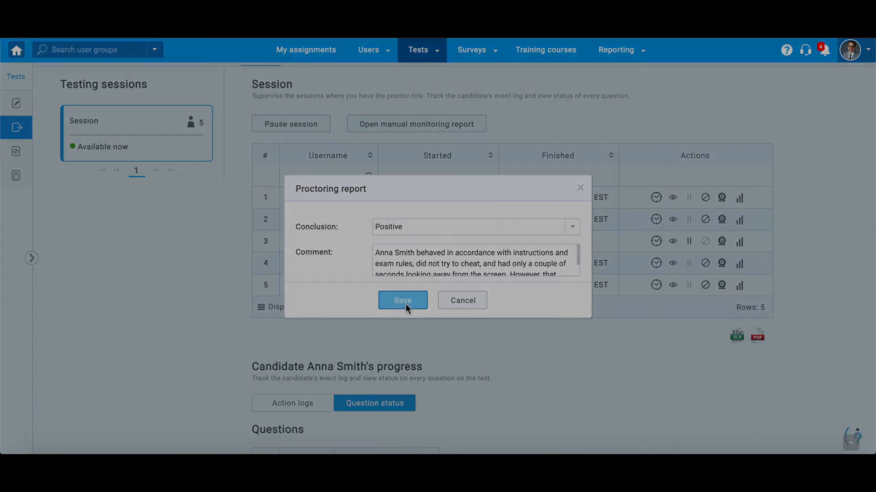